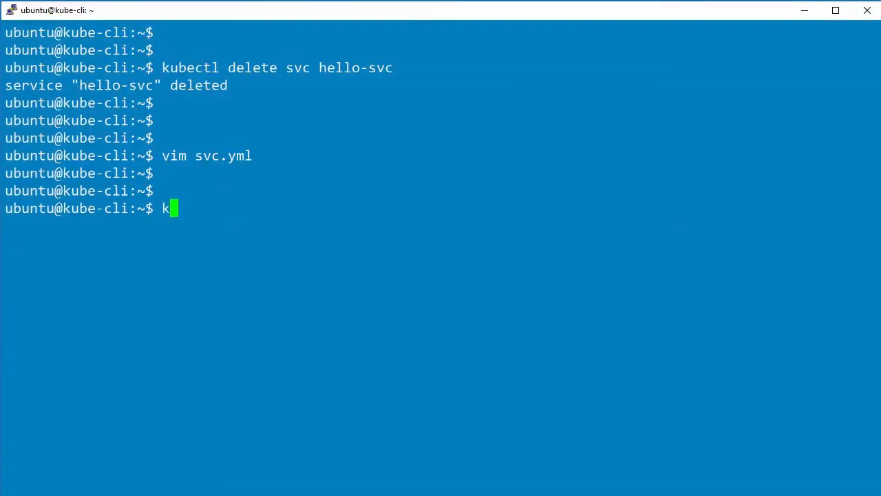
pyautogui.write('ubectl descri')
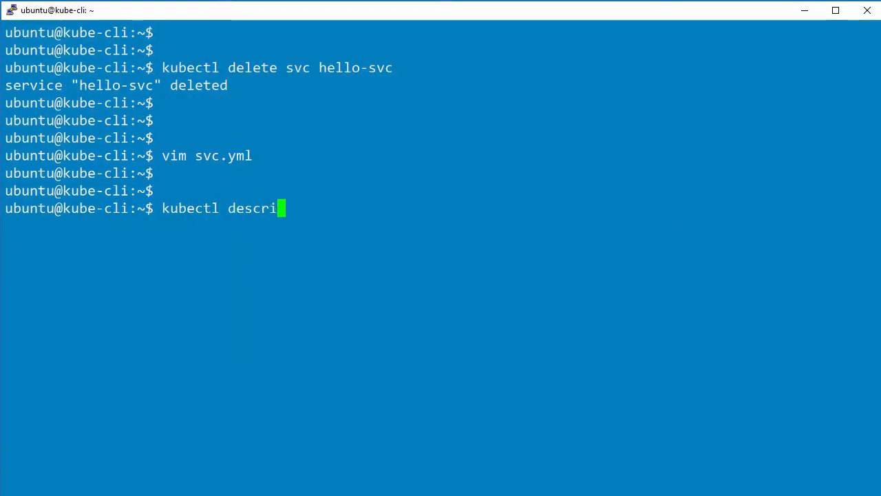
pyautogui.write('be pods | gr')
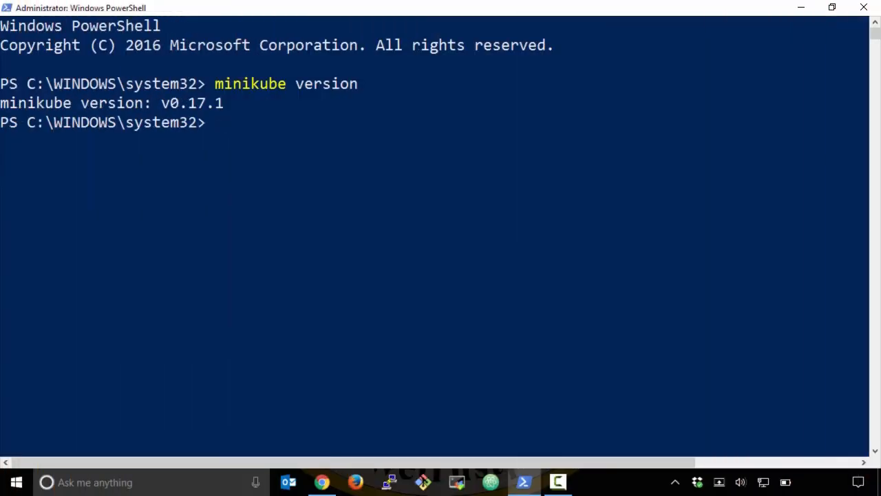
pyautogui.write('minikube')
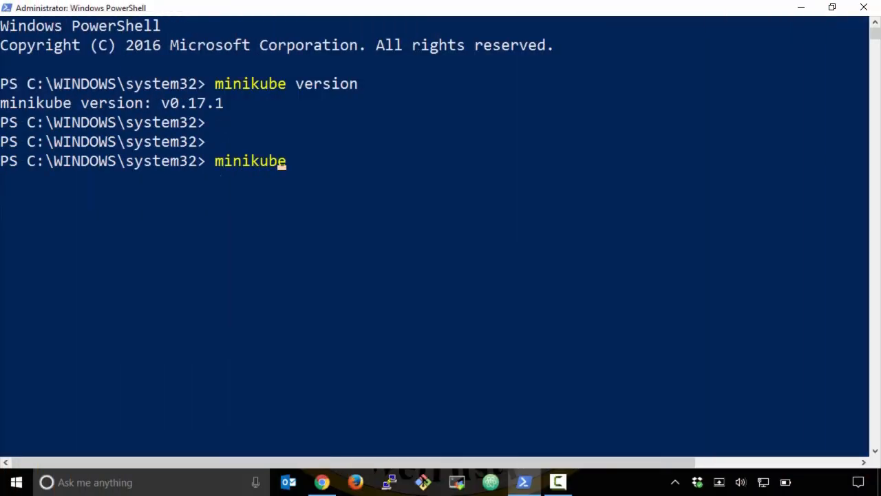